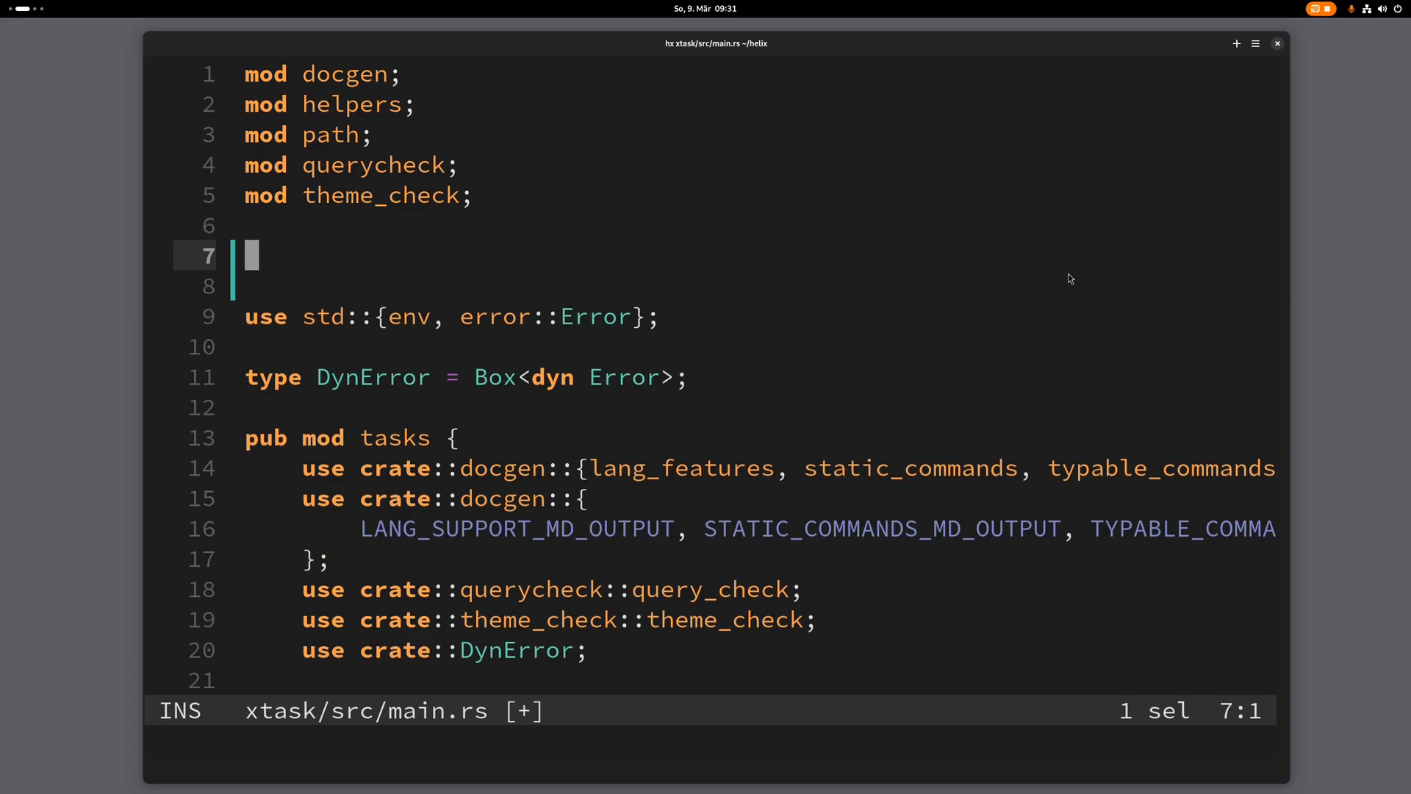
- Type 'mod theme foo bar' on line 7 of main.rs and return to normal mode
{"action": "type", "text": "mod theme"}
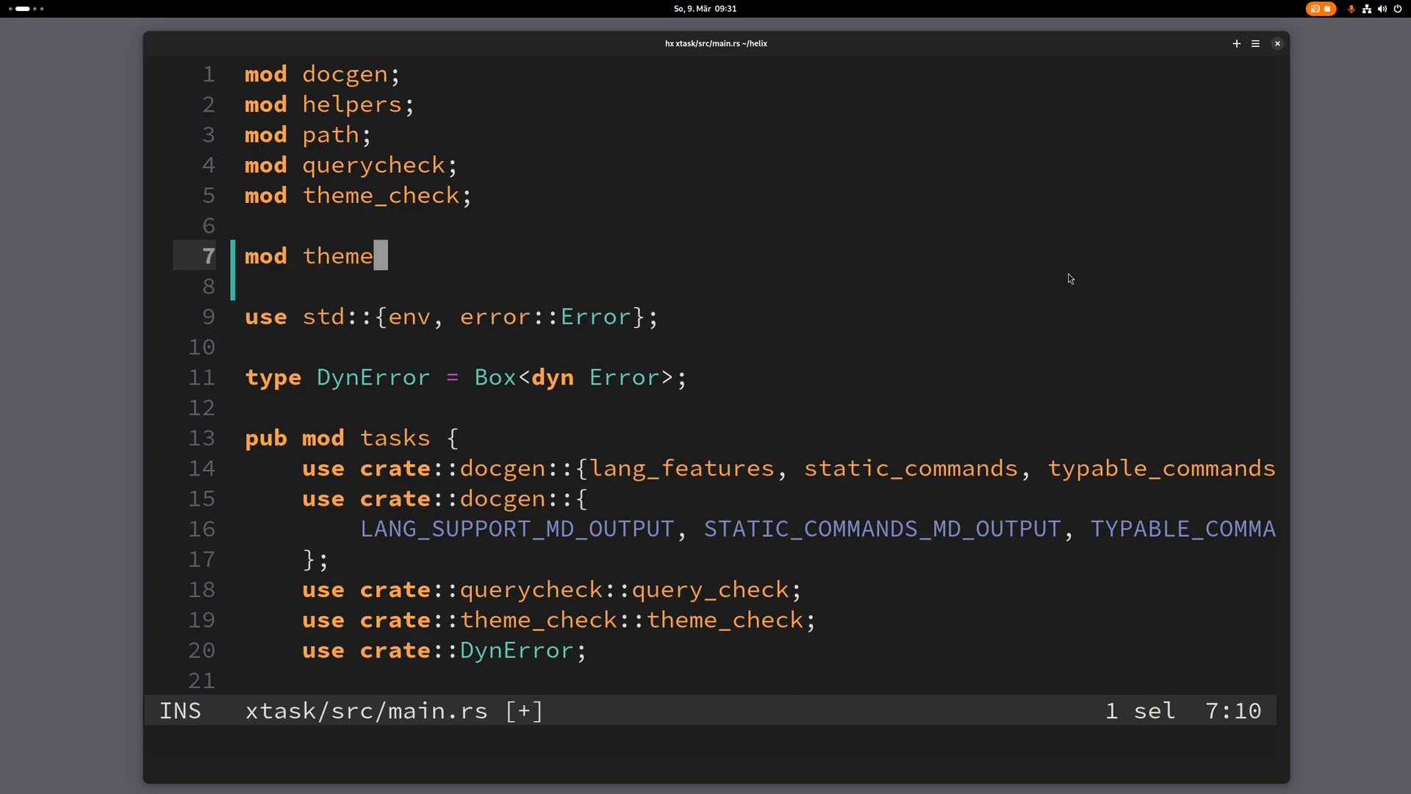
{"action": "type", "text": "foo bar"}
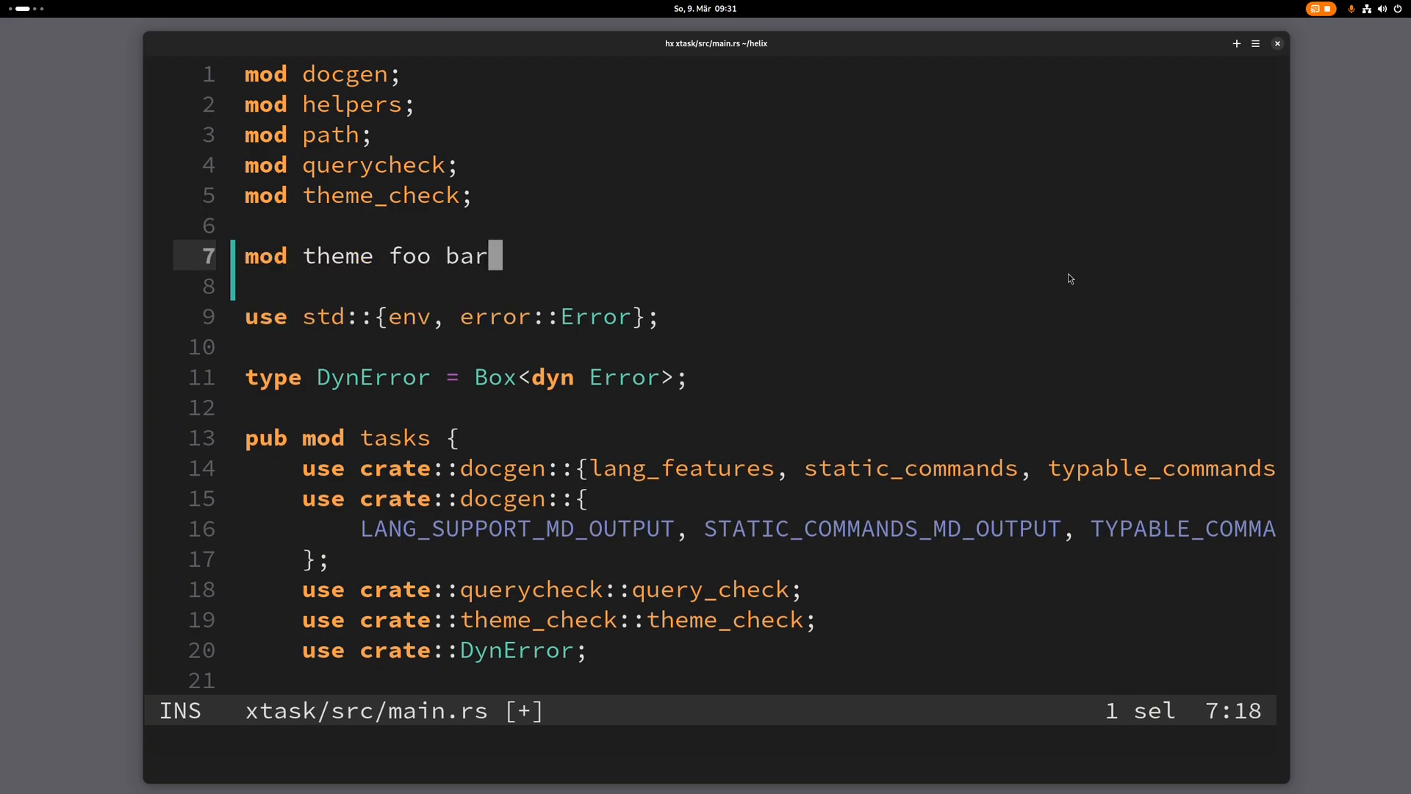
{"action": "key", "text": "Escape"}
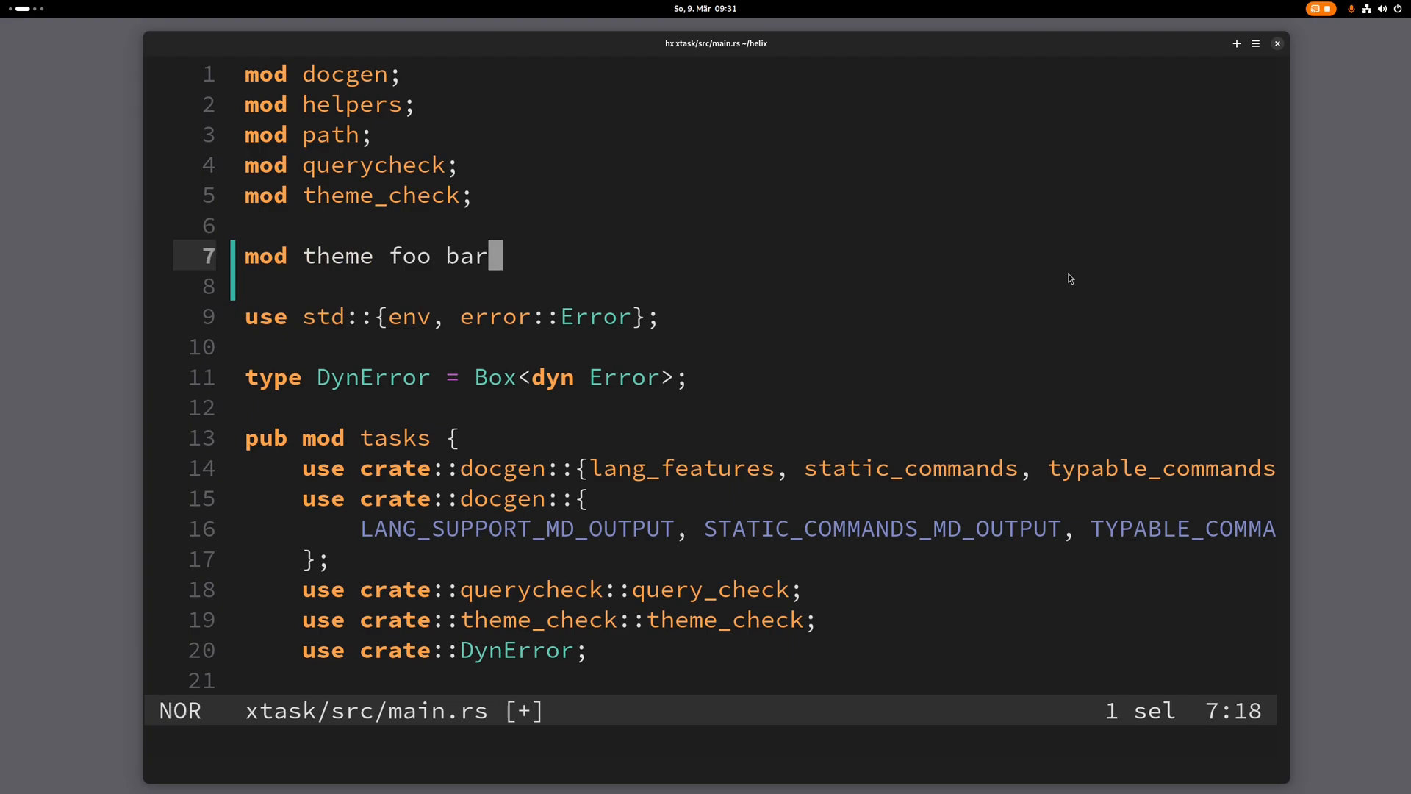